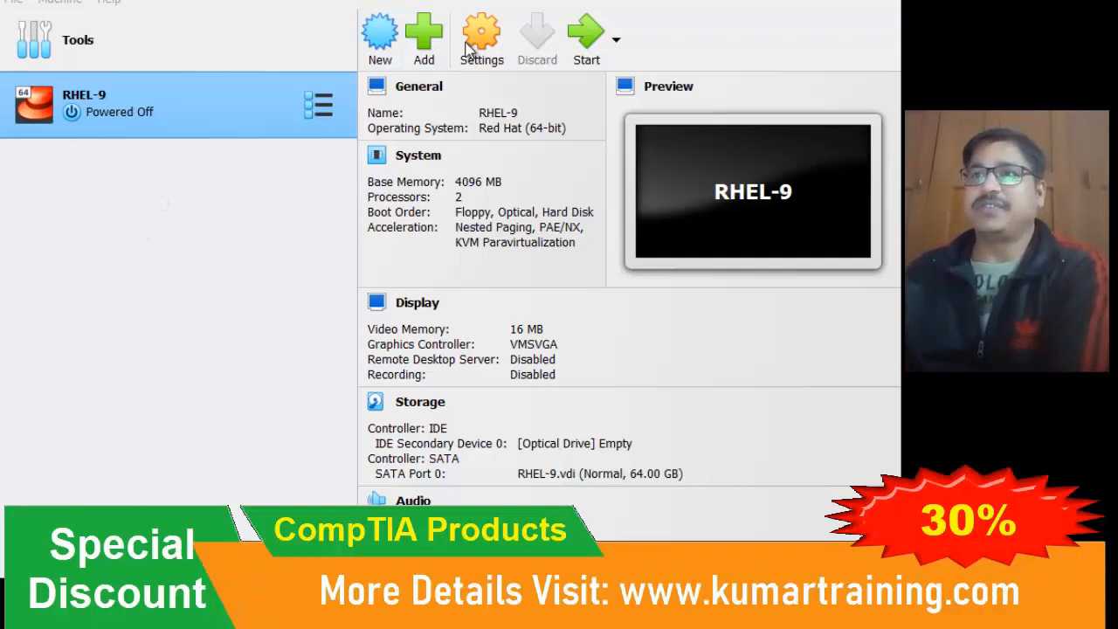
Step: Insert rhel-baseos-9.1-x86_64-dvd.iso into the RHEL-9 machine's IDE Secondary Device 0 drive
left_click(481, 38)
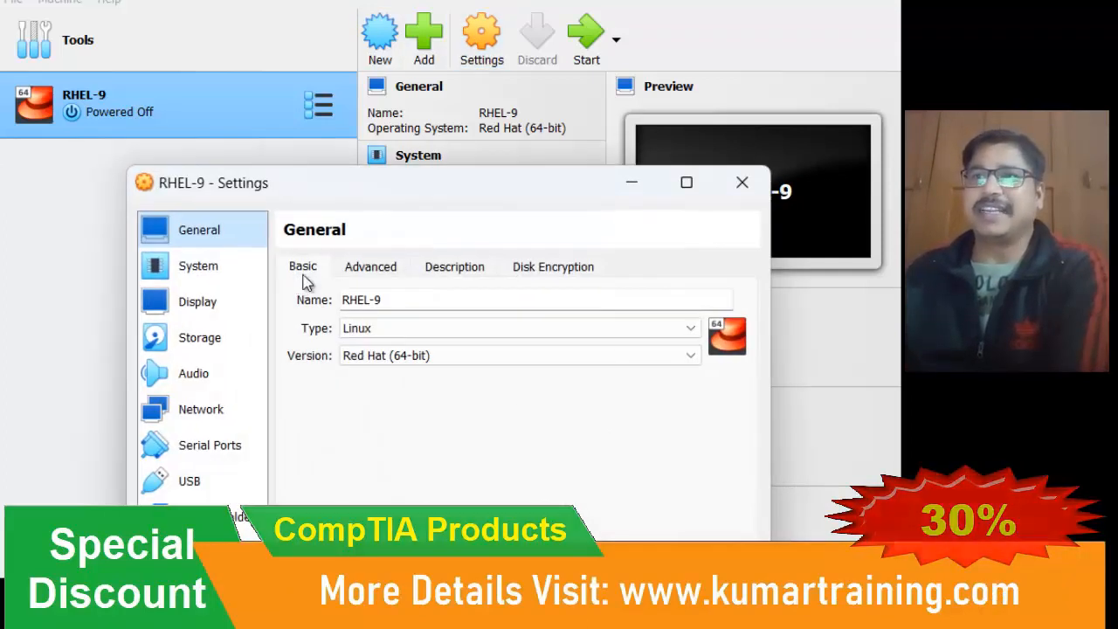
mouse_move(201, 409)
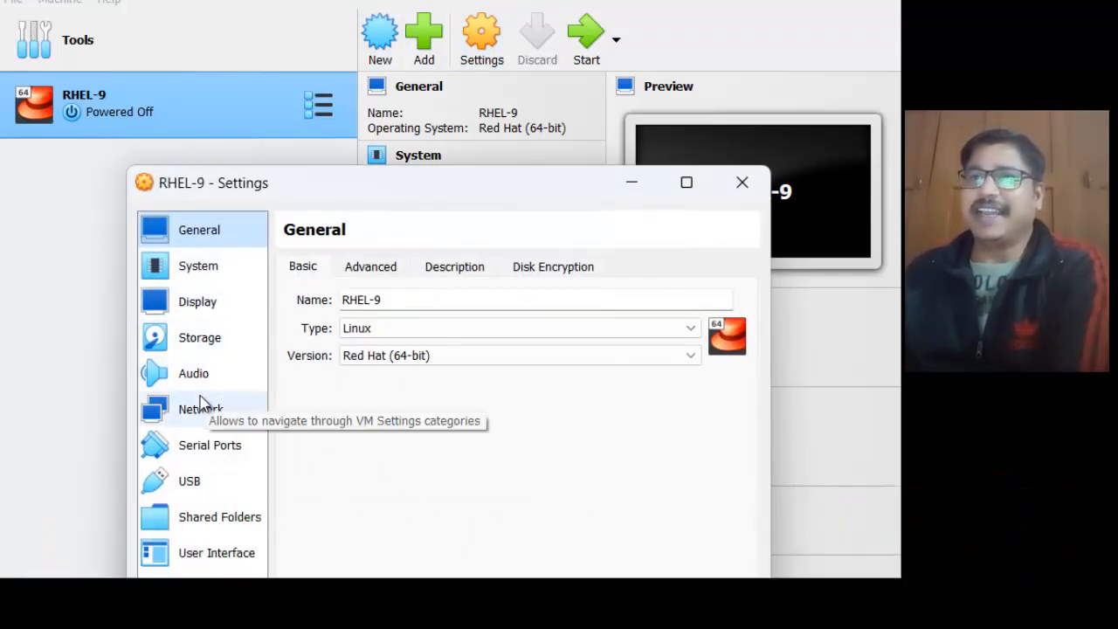
left_click(199, 337)
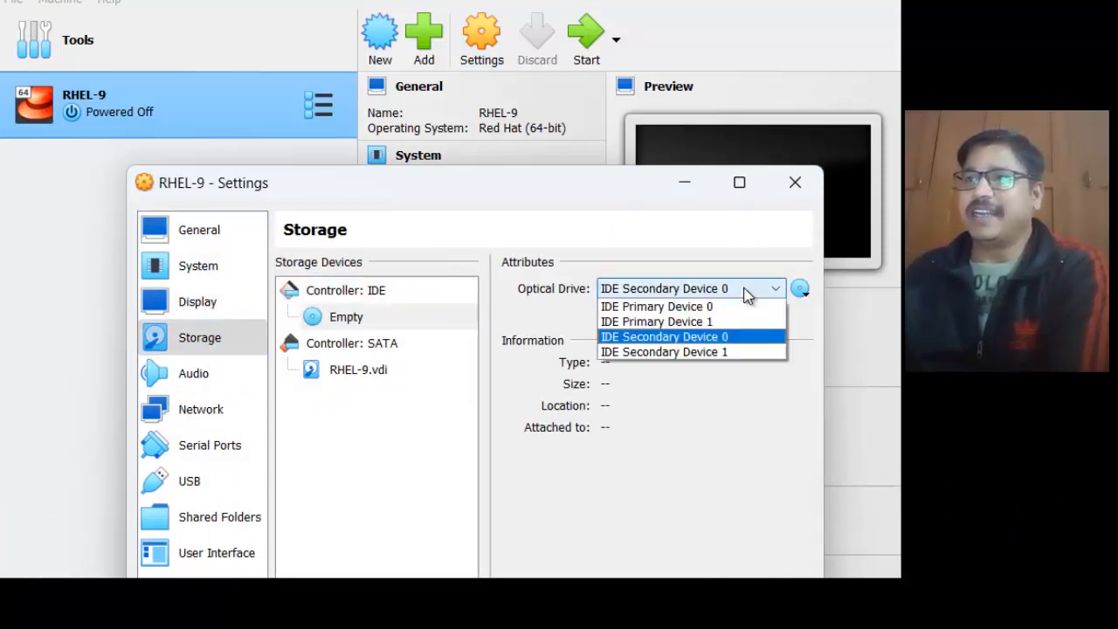
left_click(664, 336)
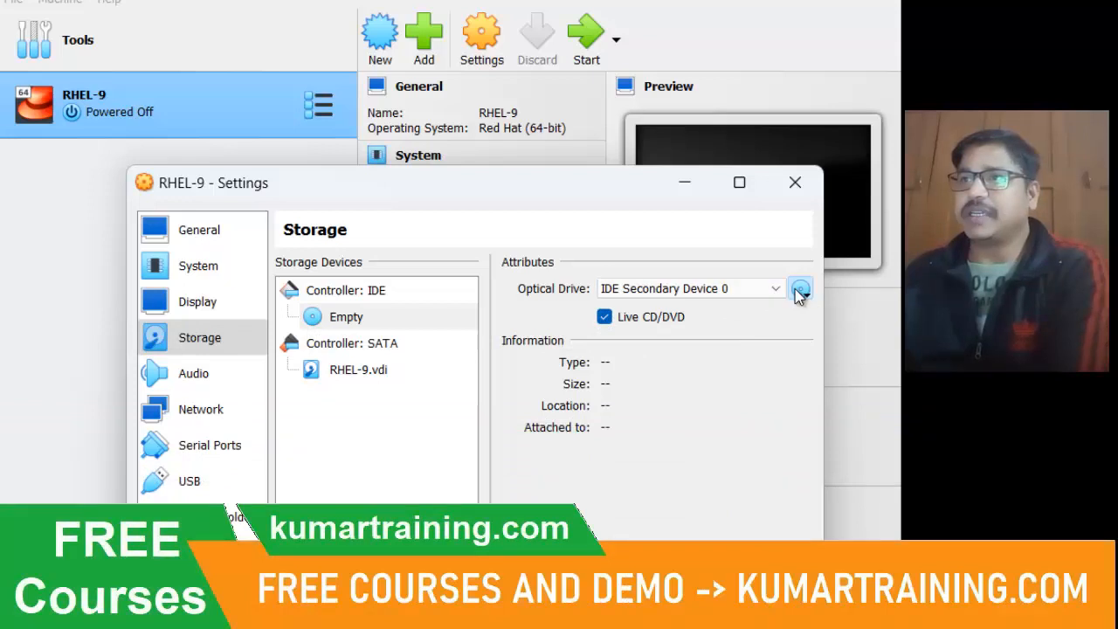
left_click(800, 288)
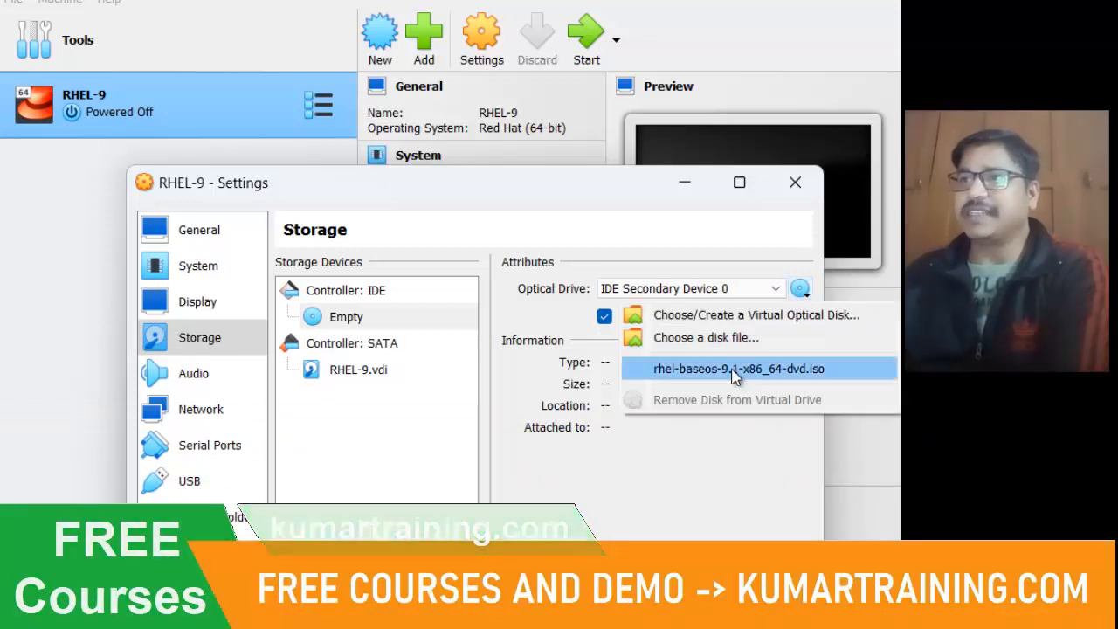
left_click(738, 368)
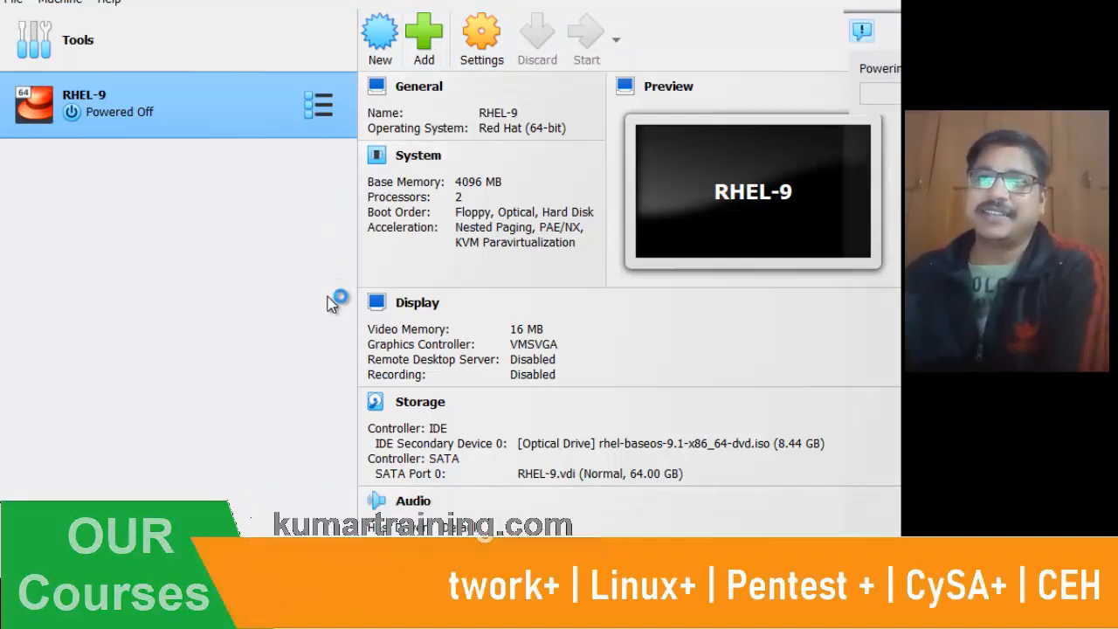
Step: Start the RHEL-9 machine to boot from the RHEL 9.1 DVD
left_click(586, 39)
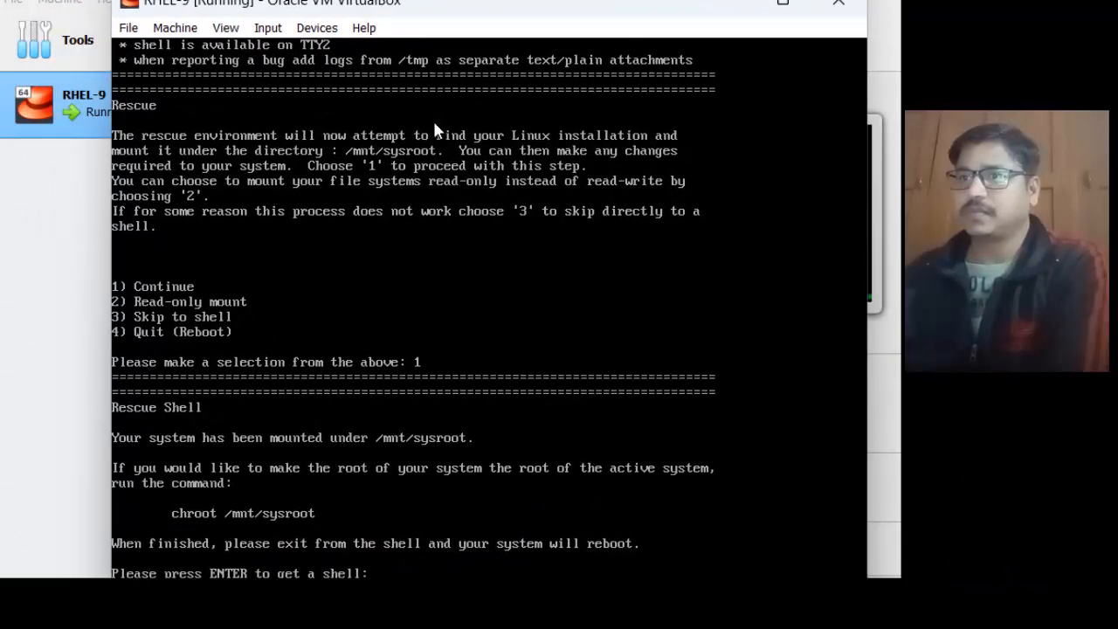
mouse_move(358, 559)
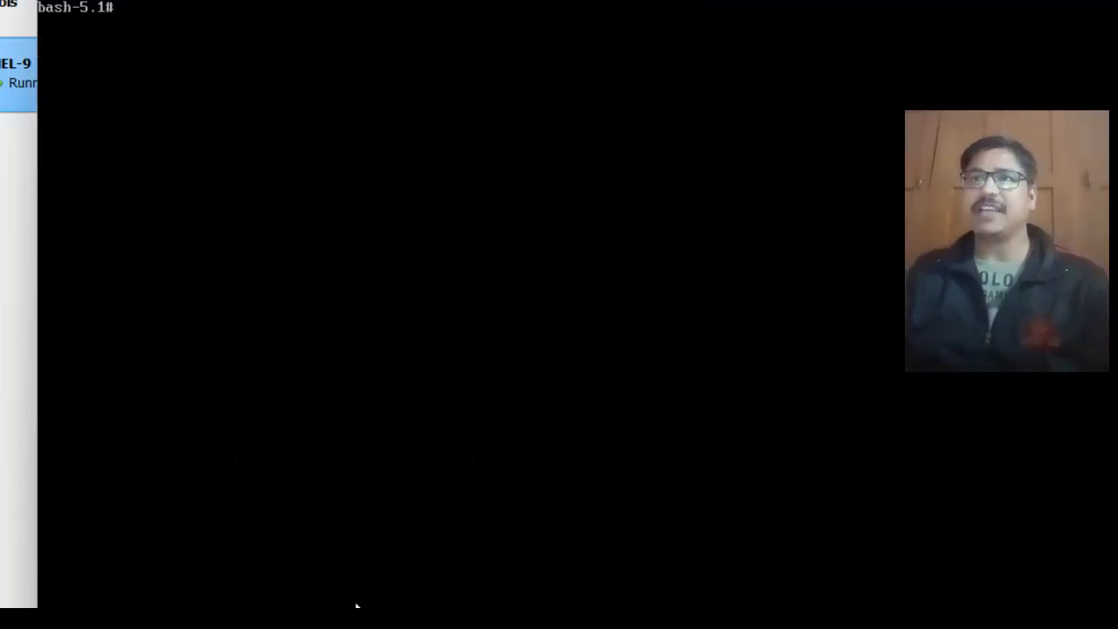
Step: Chroot into /mnt/sysimage and run passwd to set root's new password
key("Return")
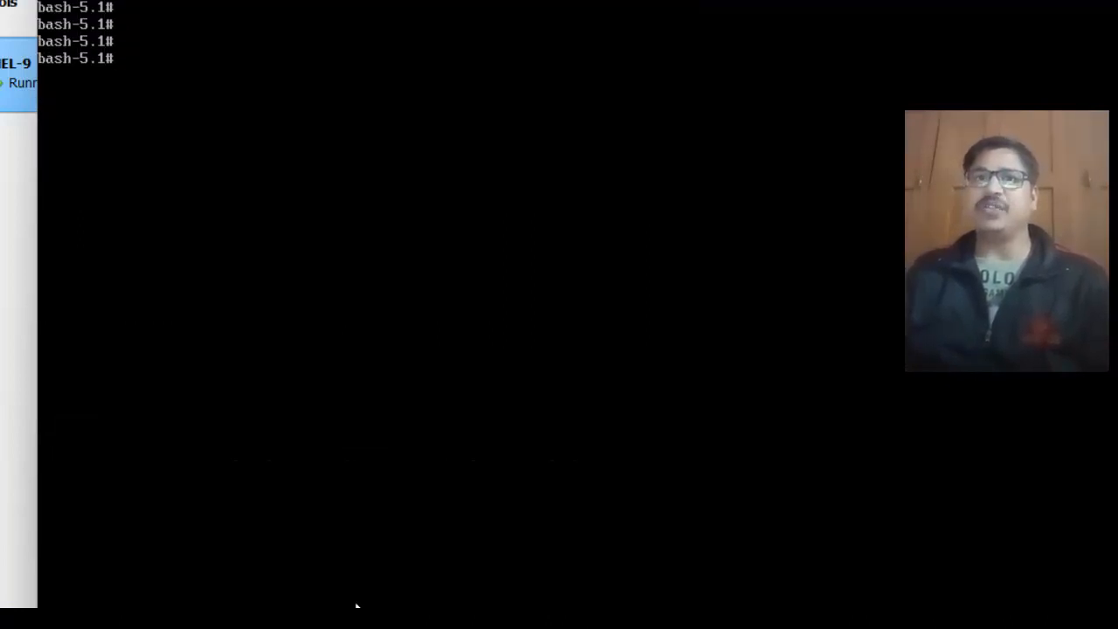
type("chroo")
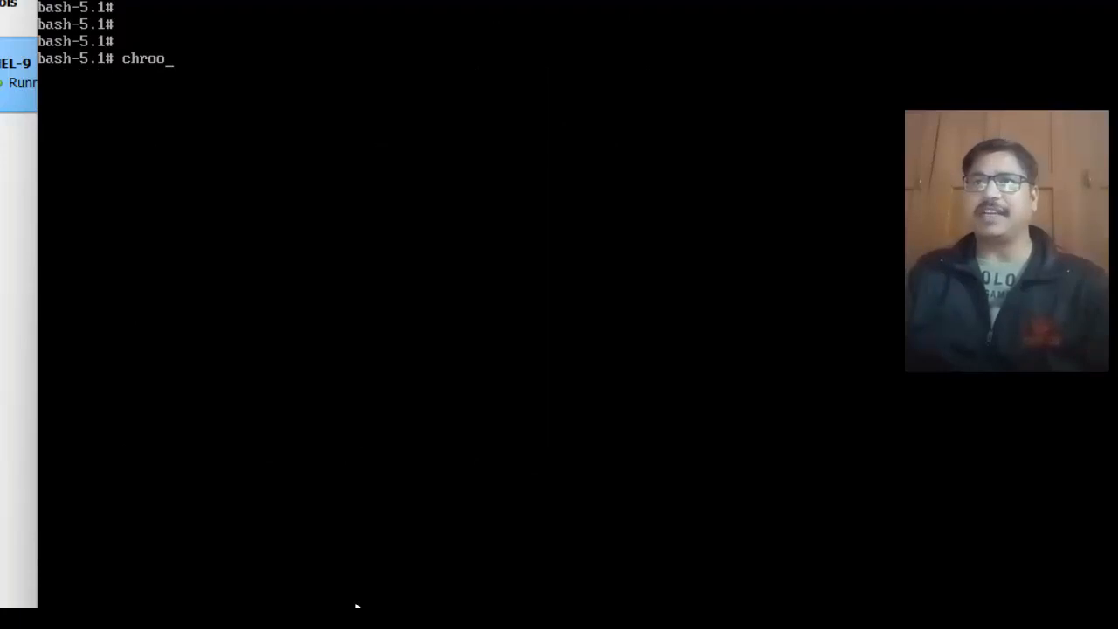
type("t")
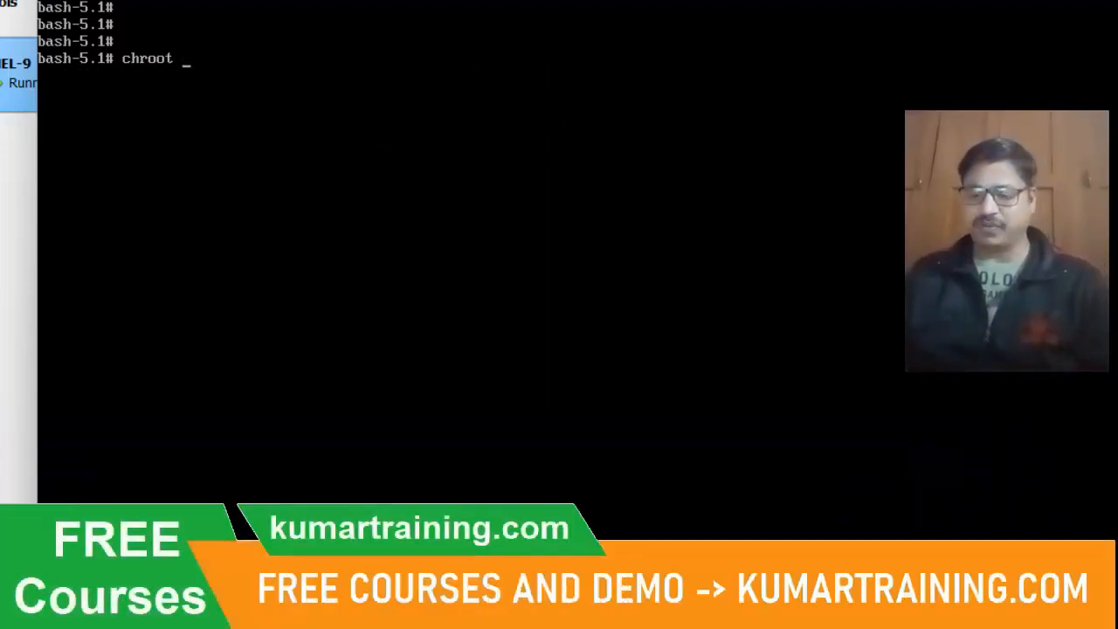
type("/mnt/")
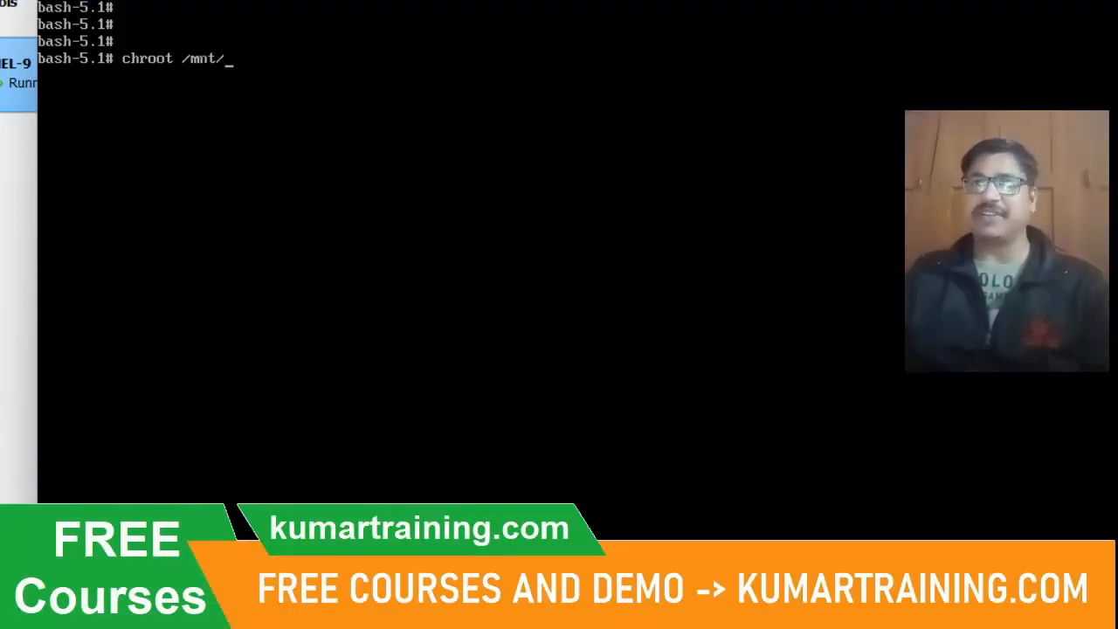
type("sysi")
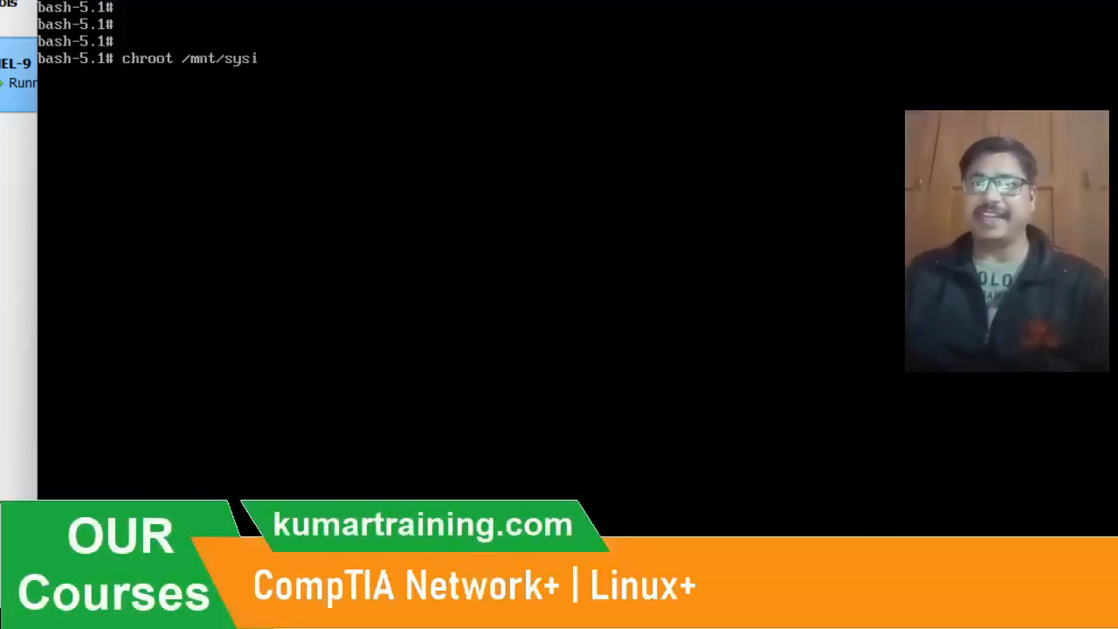
key("Return")
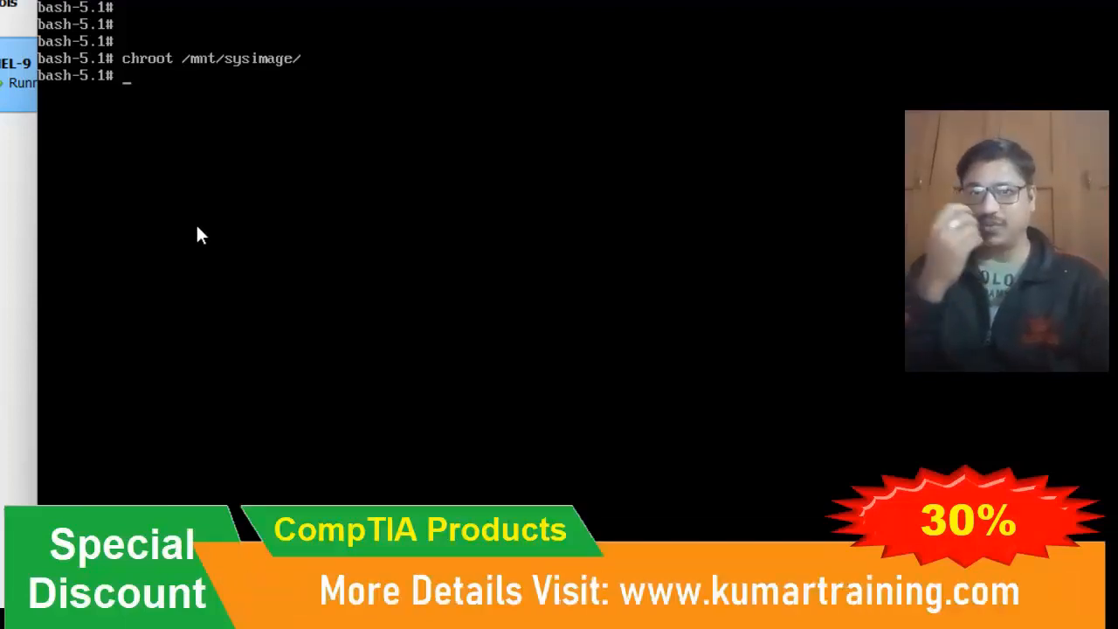
type("passwd")
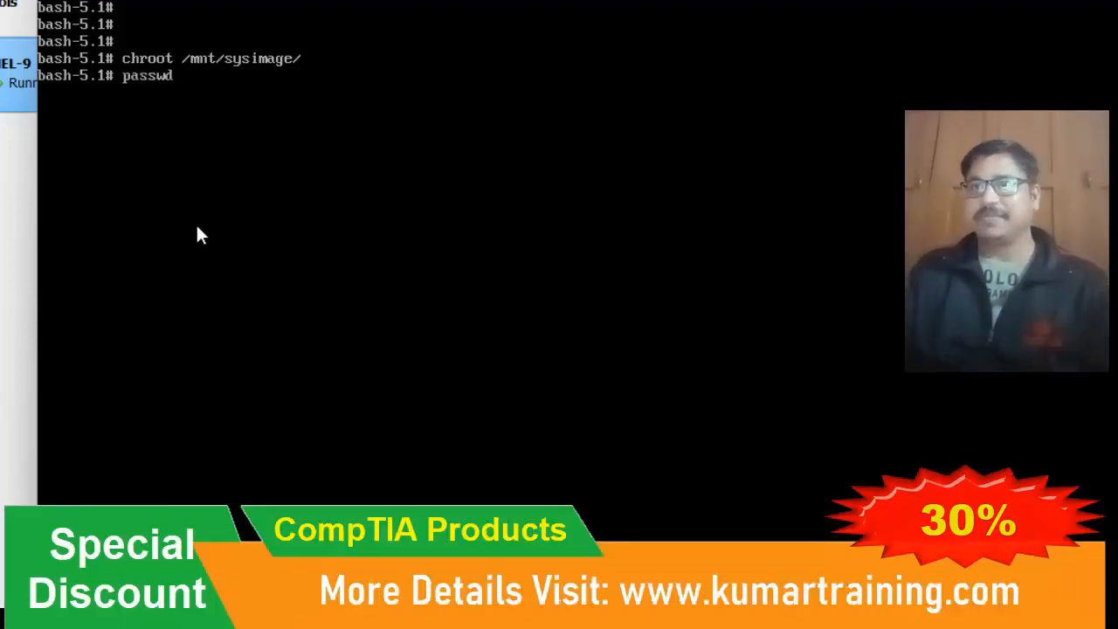
key("Return")
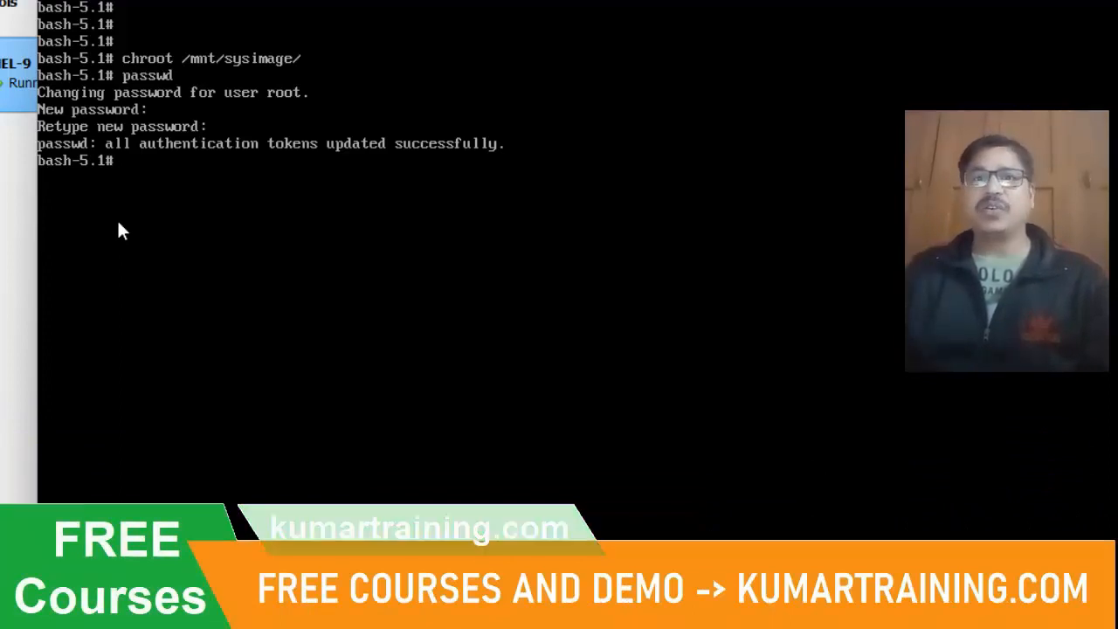
Step: Delete the /.autorelabel file with rm -f
type("rm")
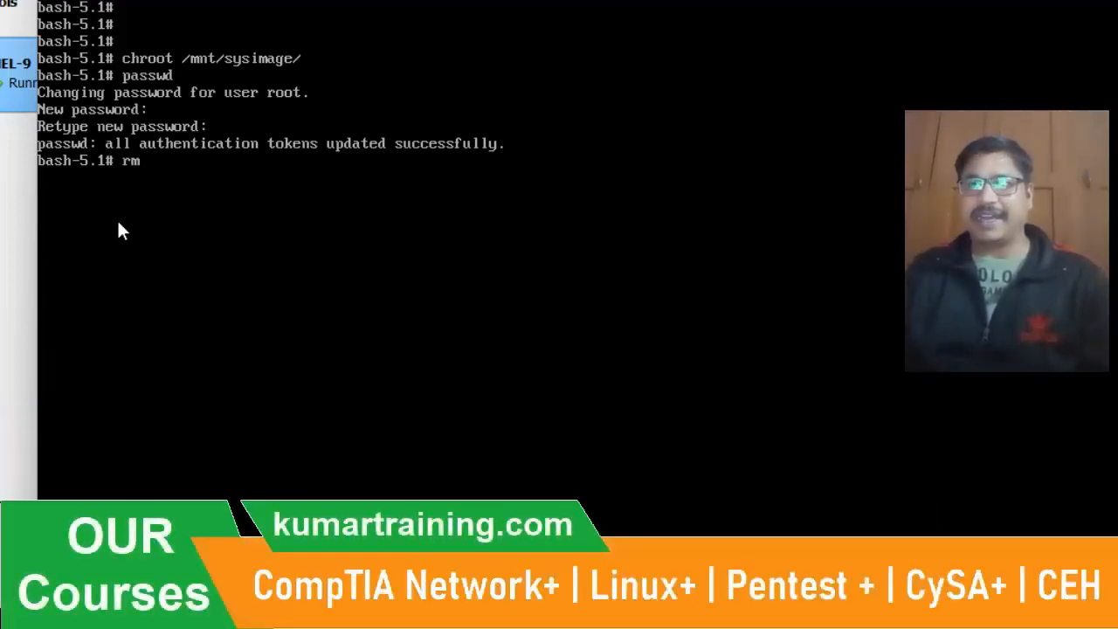
type("-f")
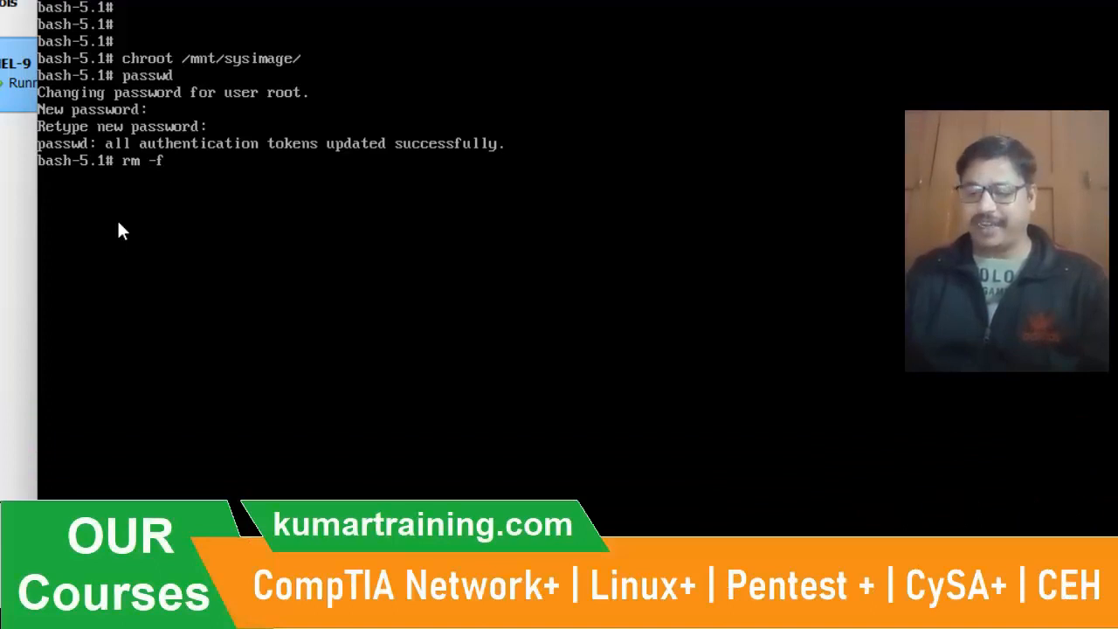
type("/.a")
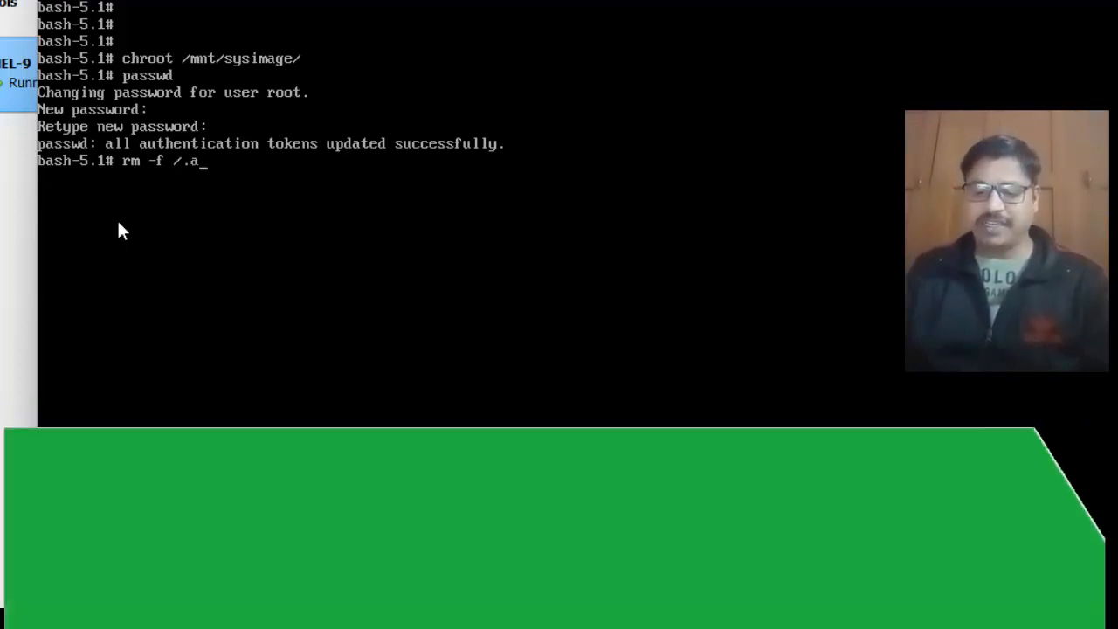
type("utorelabel")
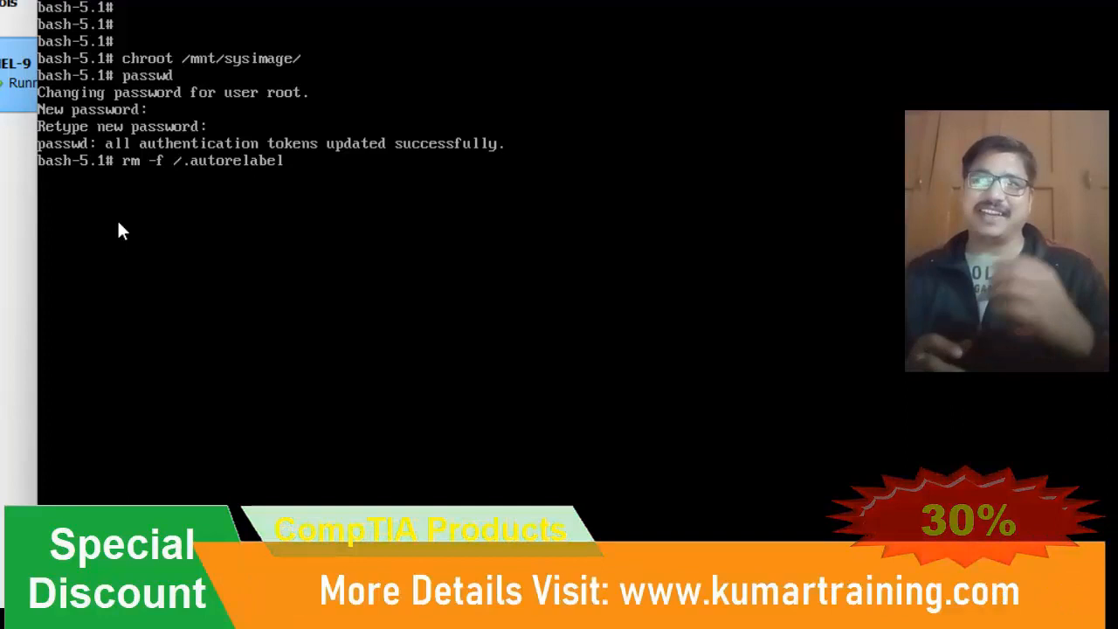
key("Return")
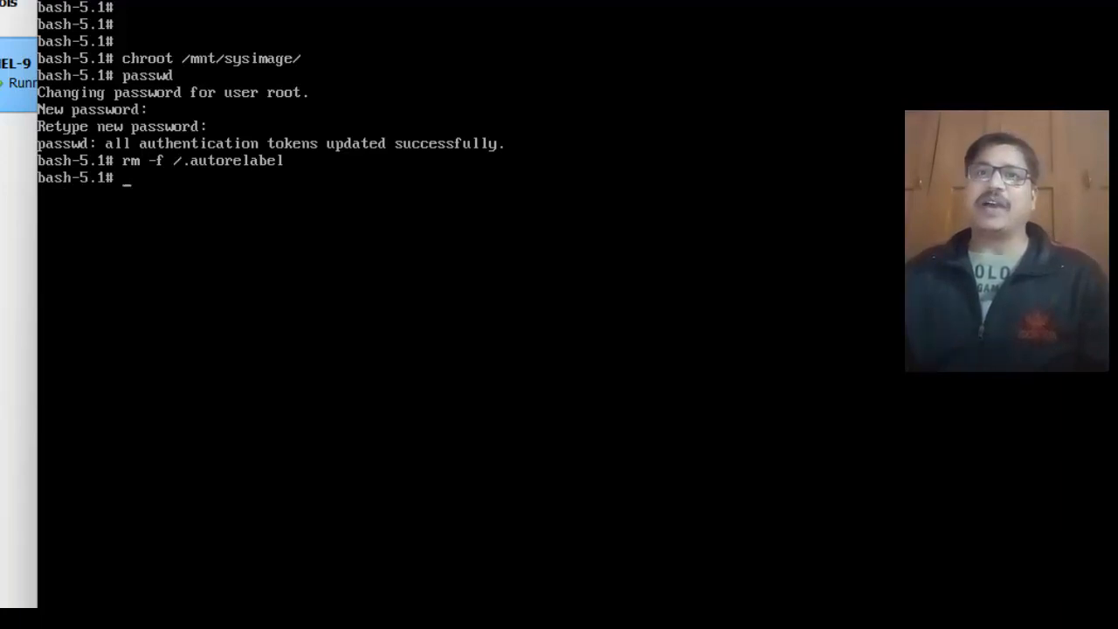
Step: Exit the chroot environment and then the rescue shell
type("ex")
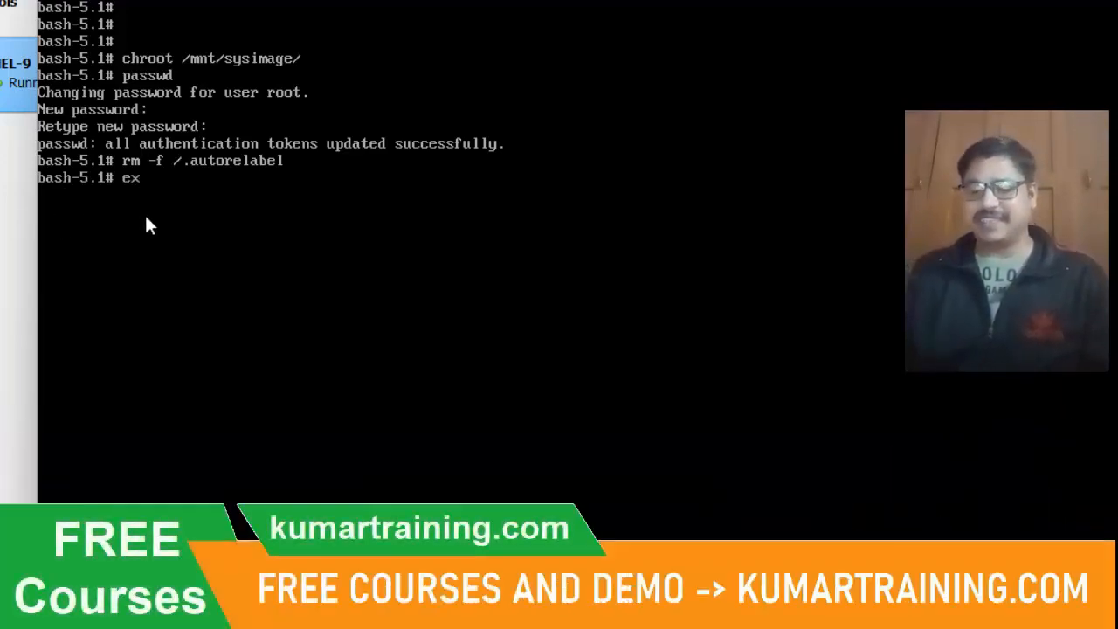
key("Return")
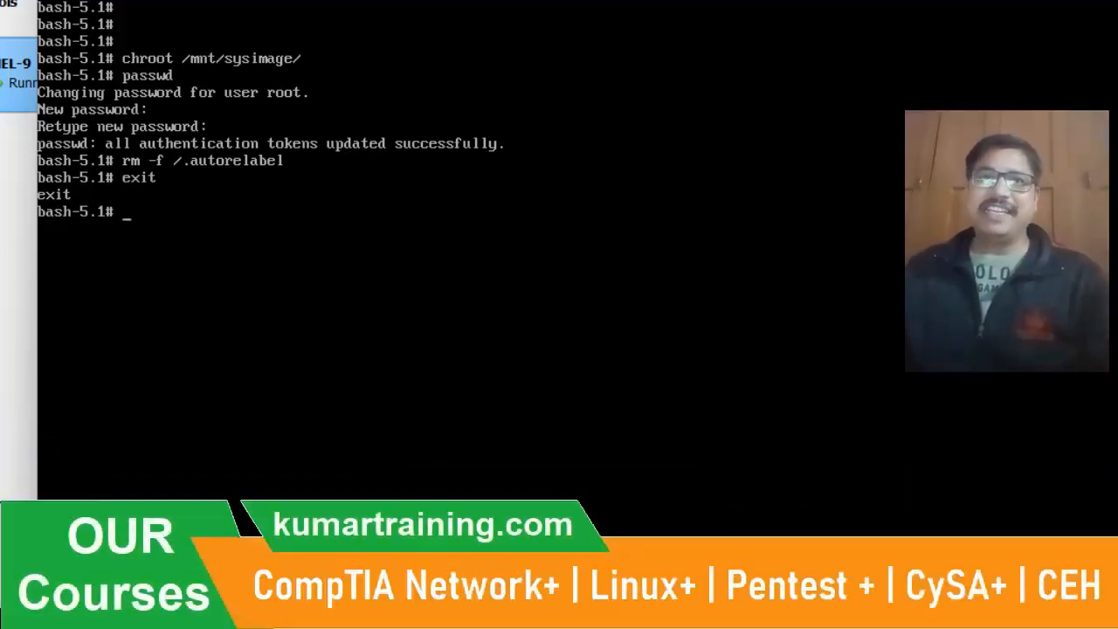
type("ex")
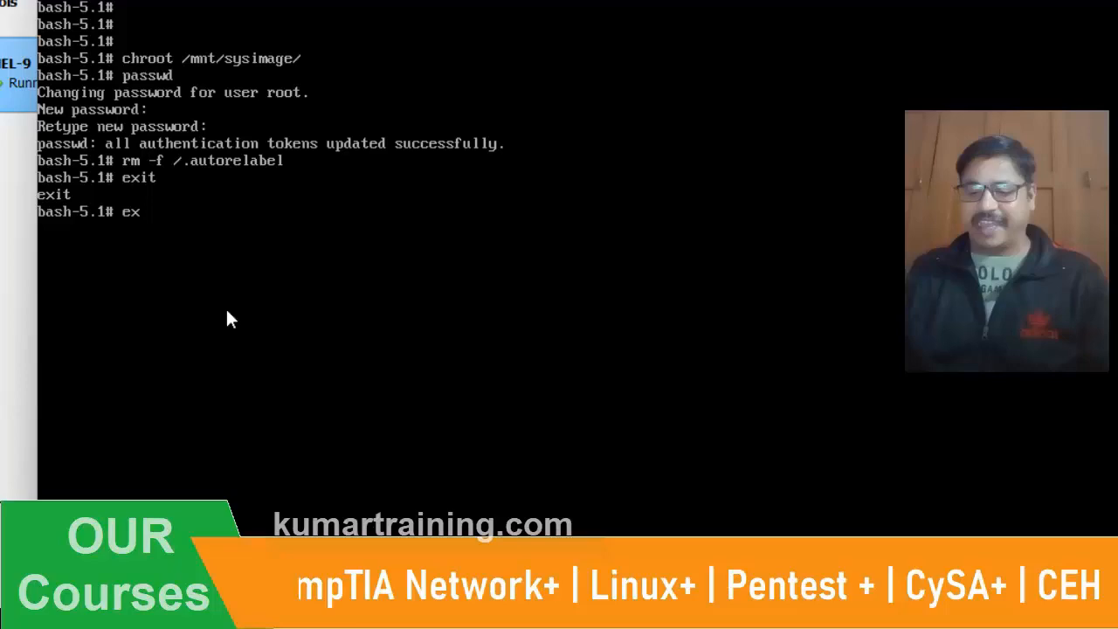
key("Return")
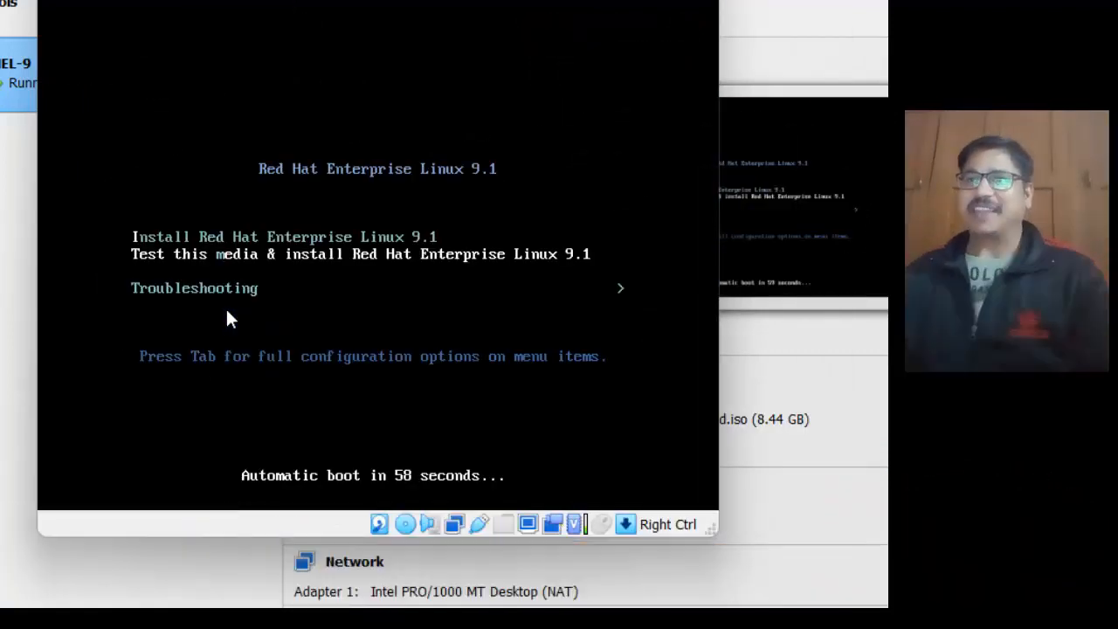
mouse_move(221, 12)
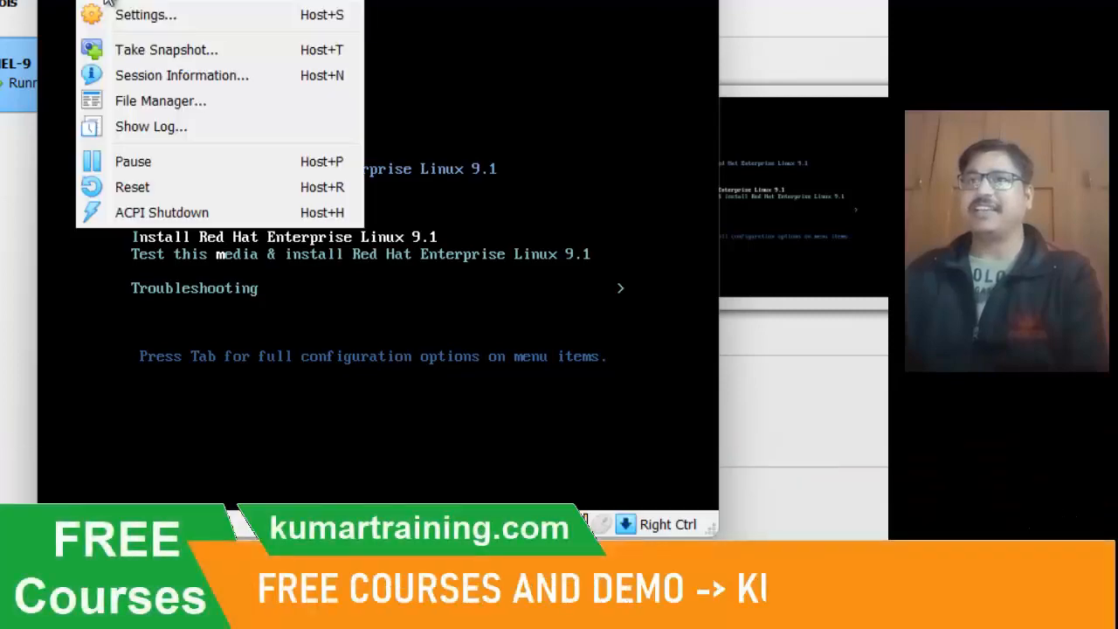
Step: Reset the running RHEL-9 machine from the Machine menu and confirm
left_click(132, 186)
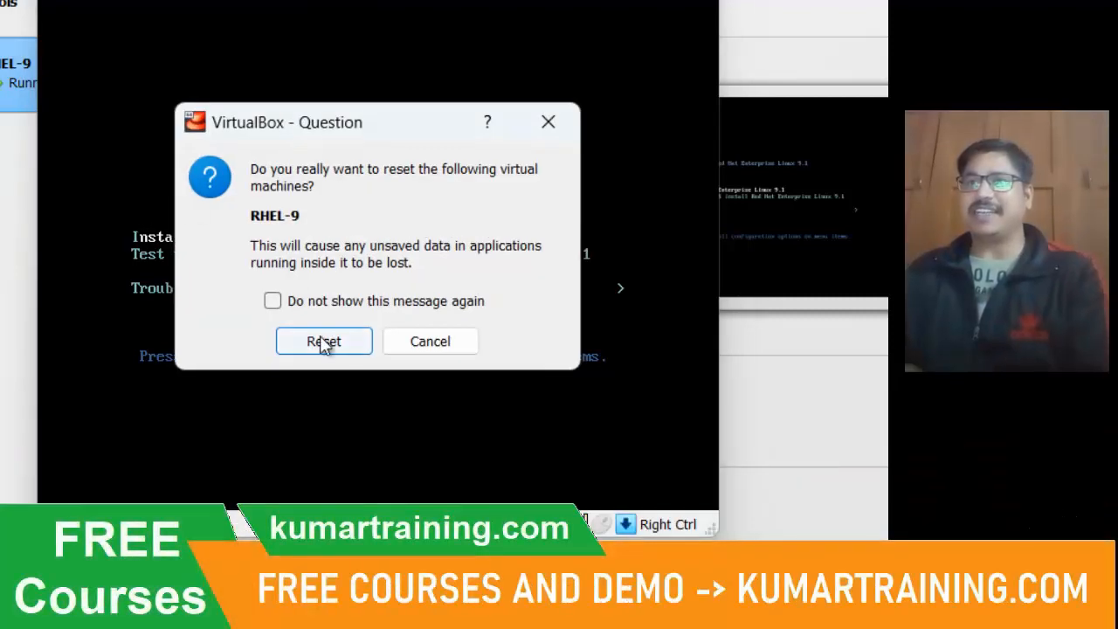
left_click(324, 340)
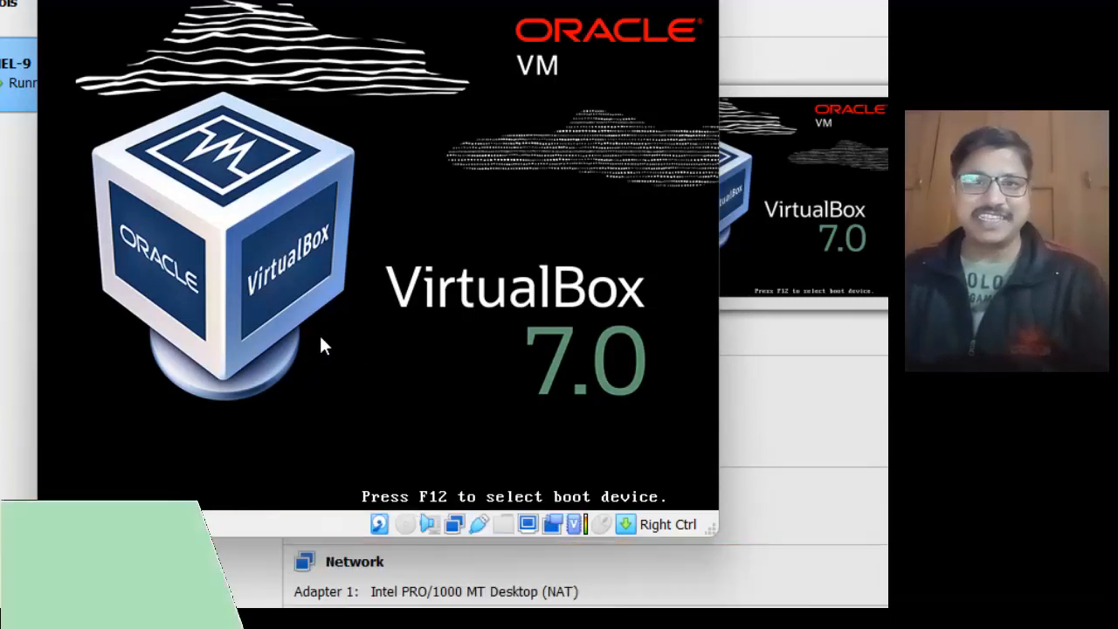